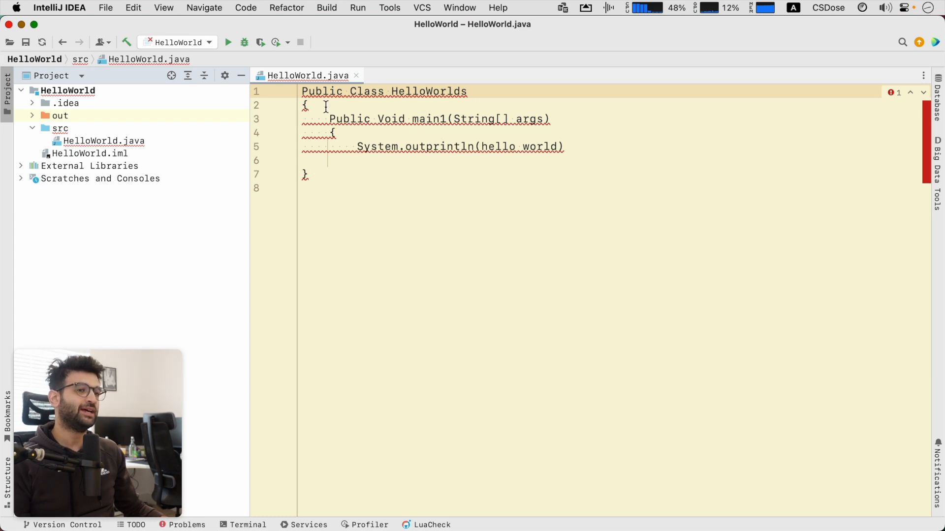
Step: Show HelloWorld.java's problems and jump to the 'class or interface expected' error
left_click(187, 525)
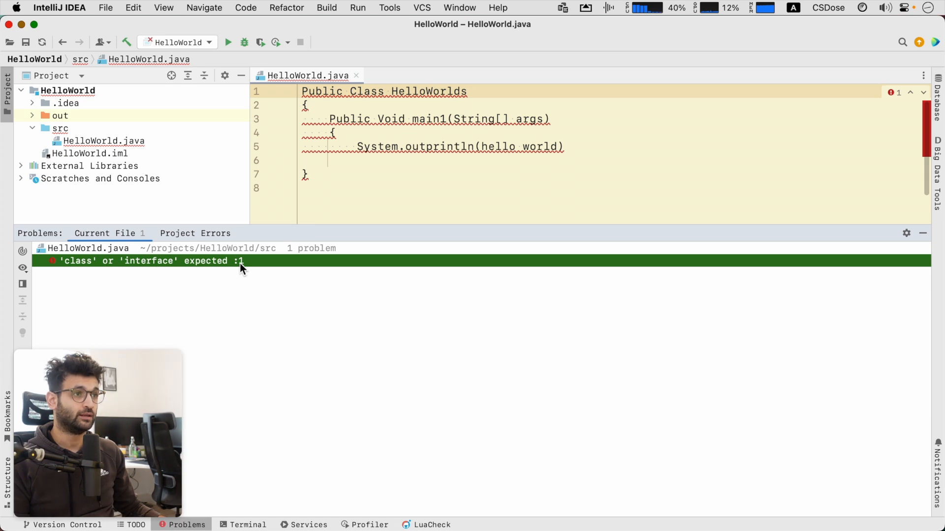
double_click(367, 91)
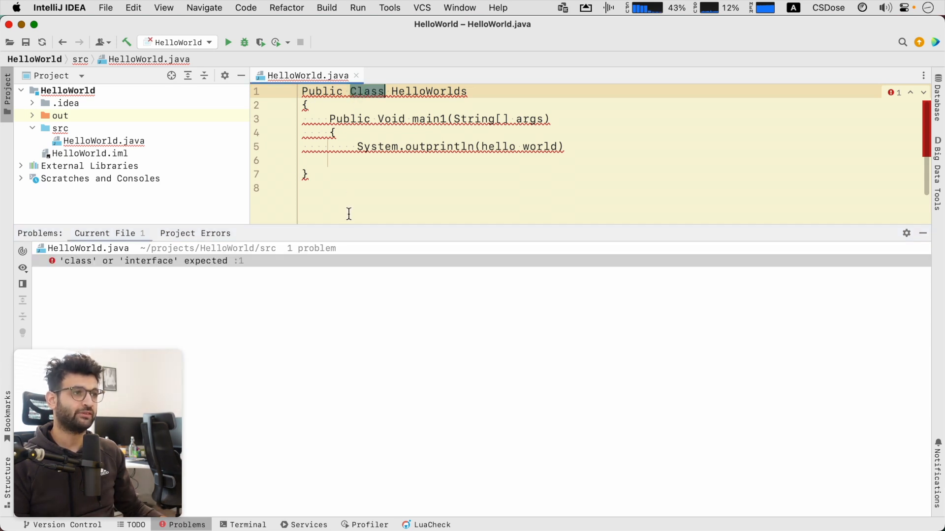
left_click(187, 525)
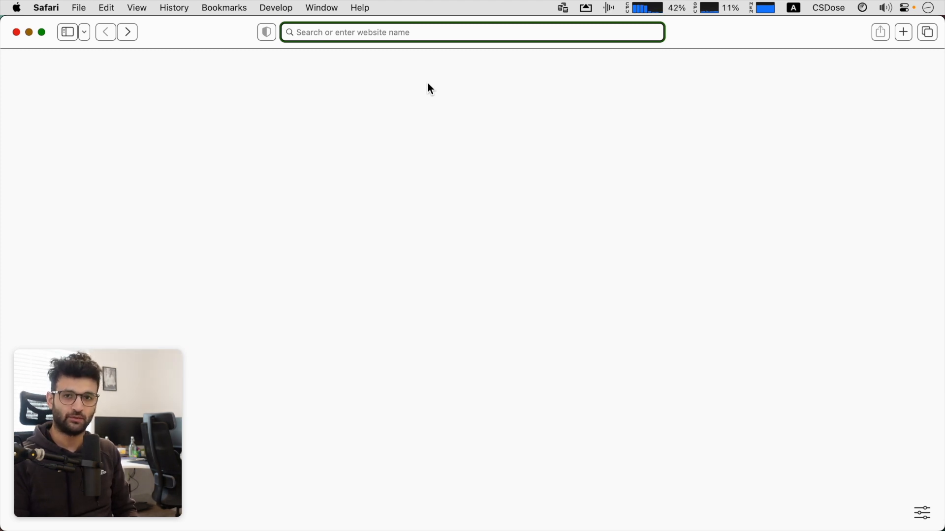
Step: Look up Oracle's Java keywords page and select the lowercase keyword 'class'
type("javase/tutorial/java/nutsandbolts/_keywords.html")
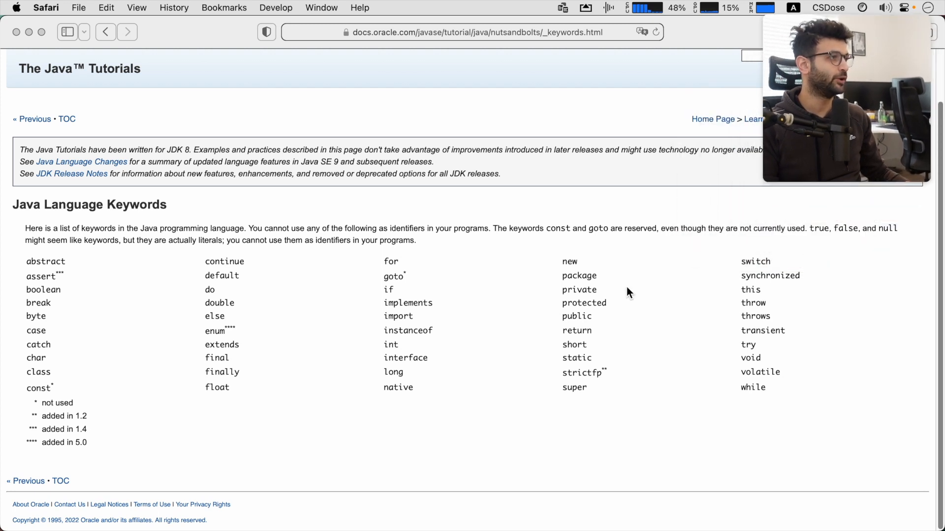
mouse_move(256, 338)
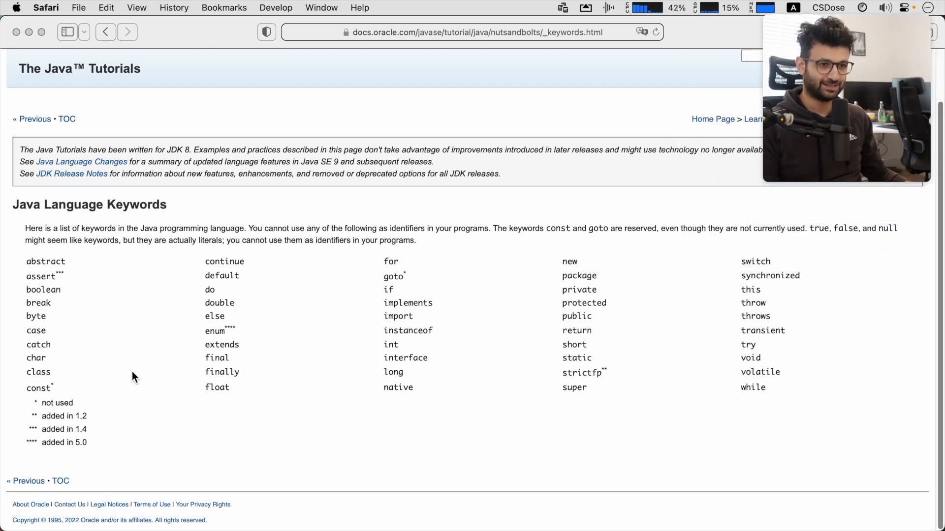
double_click(38, 372)
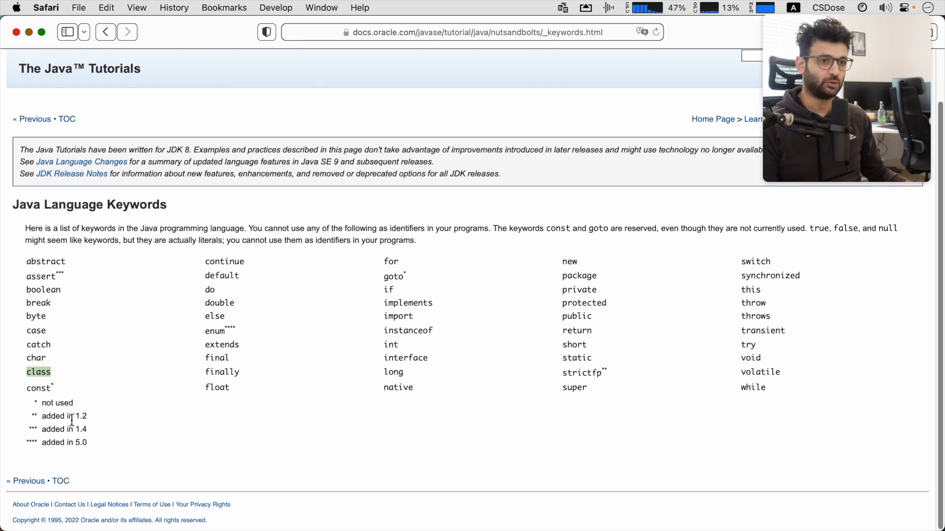
type("safa")
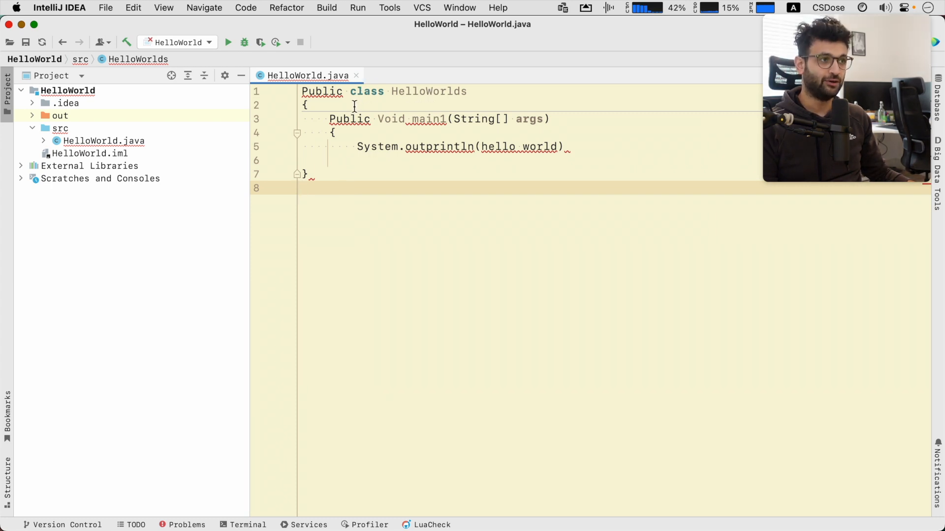
Step: Change 'Class' to 'class' and review the 14 reported problems from the first error
left_click(187, 525)
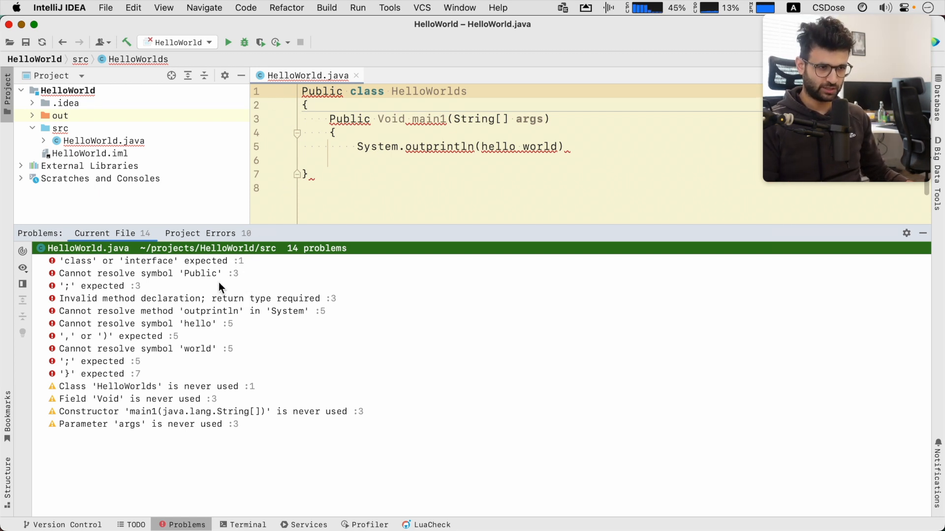
left_click(98, 373)
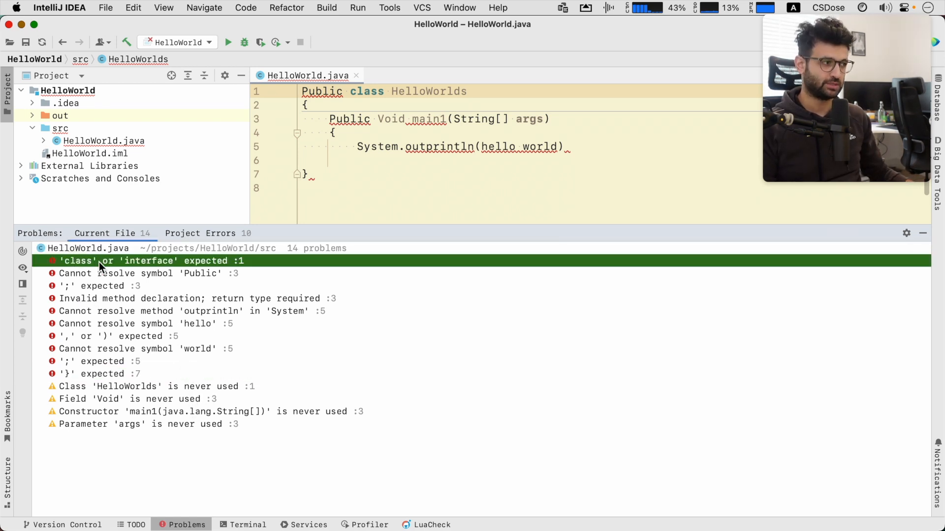
left_click(151, 386)
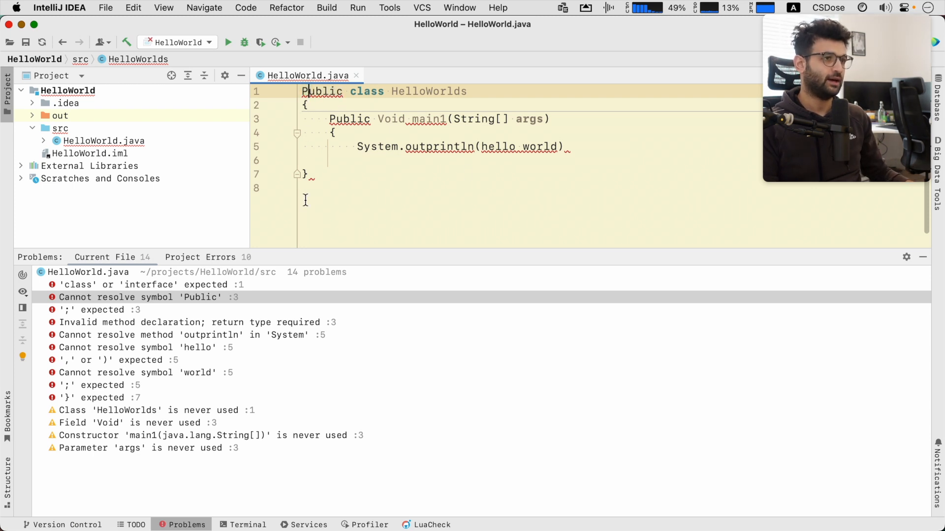
Step: Retype the class declaration's modifier as lowercase 'public'
type("public")
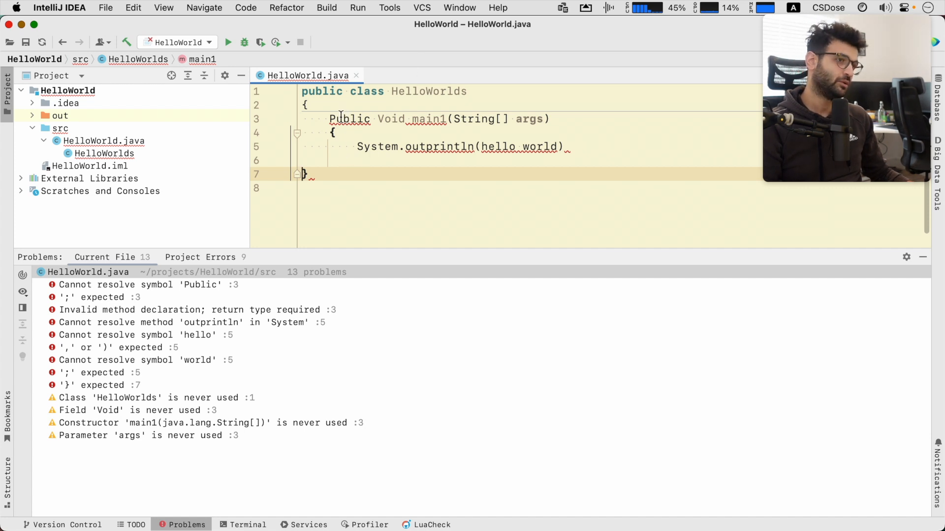
Step: Delete the broken main1 method, leaving an empty HelloWorlds class body
double_click(350, 119)
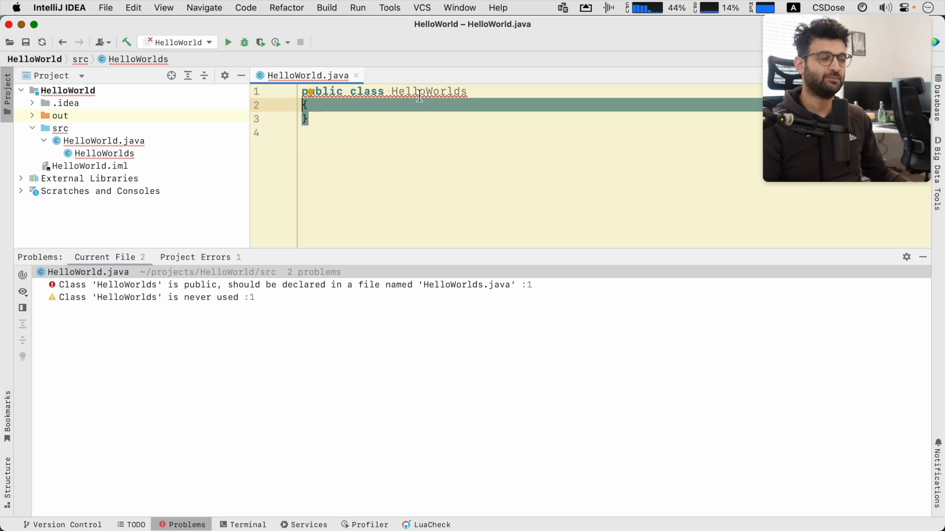
left_click(307, 104)
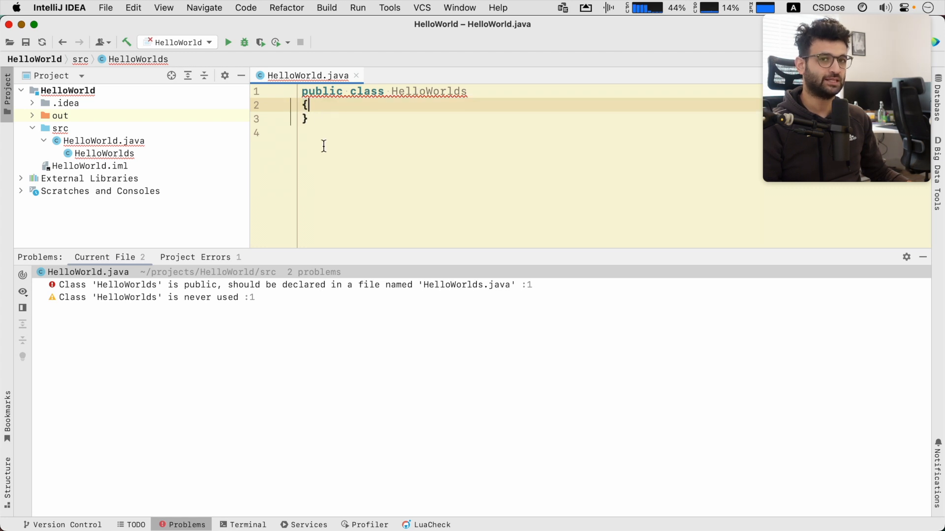
mouse_move(340, 118)
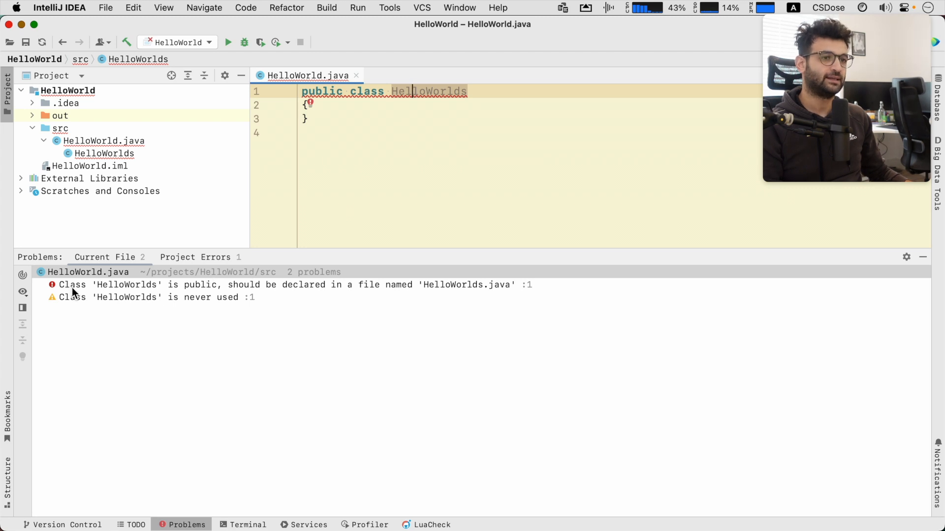
mouse_move(269, 292)
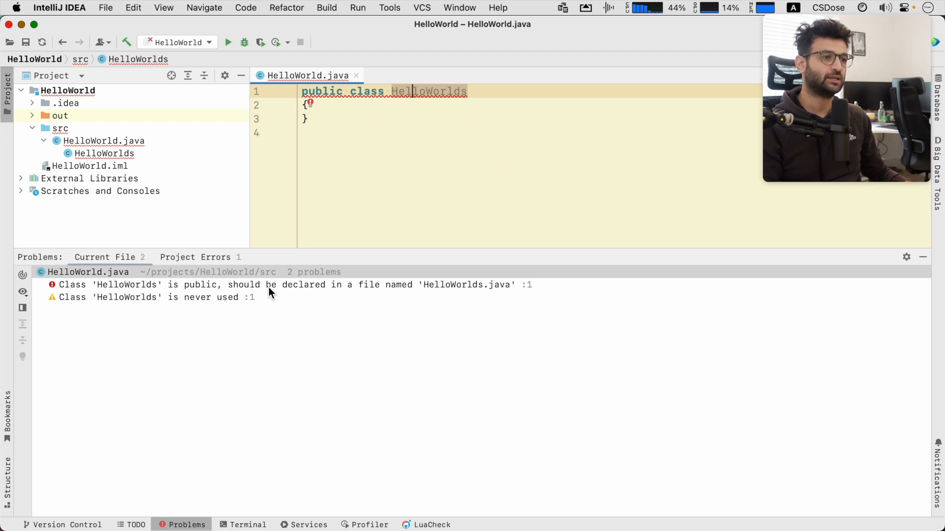
mouse_move(411, 294)
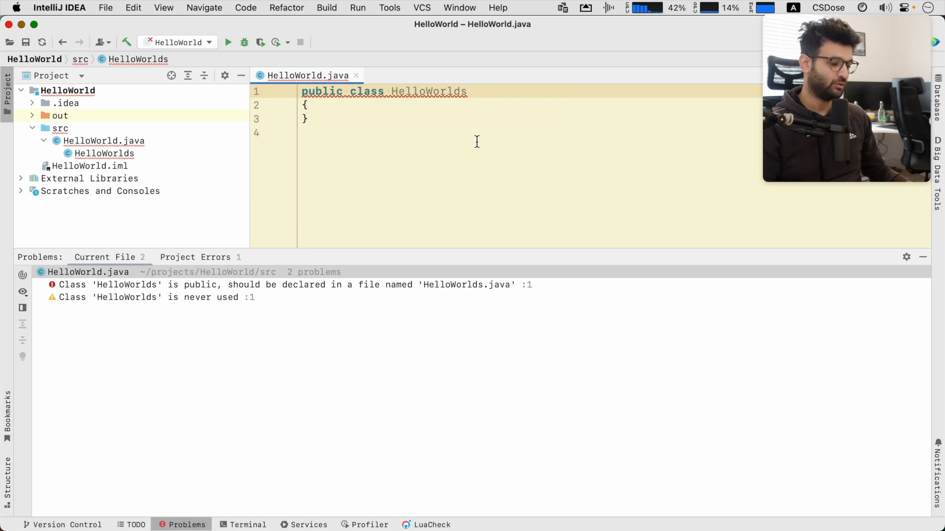
Step: Rename class HelloWorlds to HelloWorld and inspect the remaining never-used warning
key("Backspace")
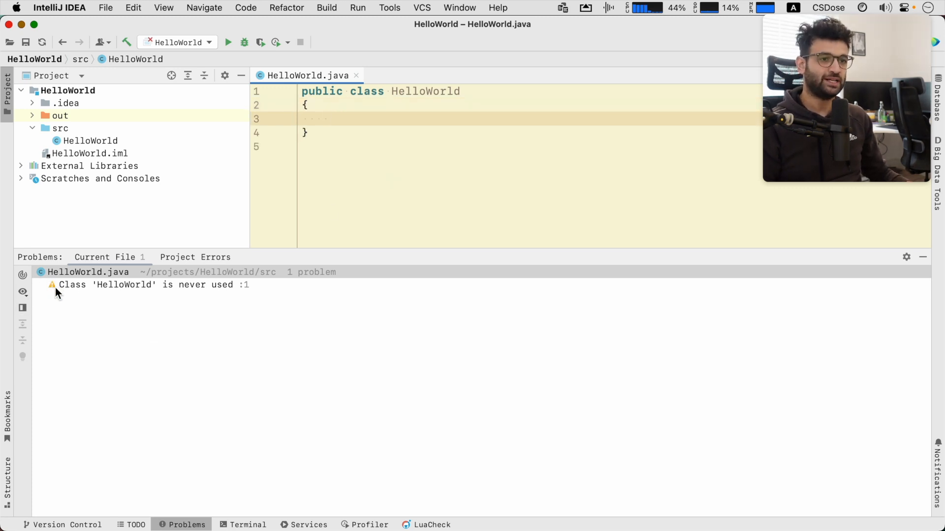
left_click(151, 284)
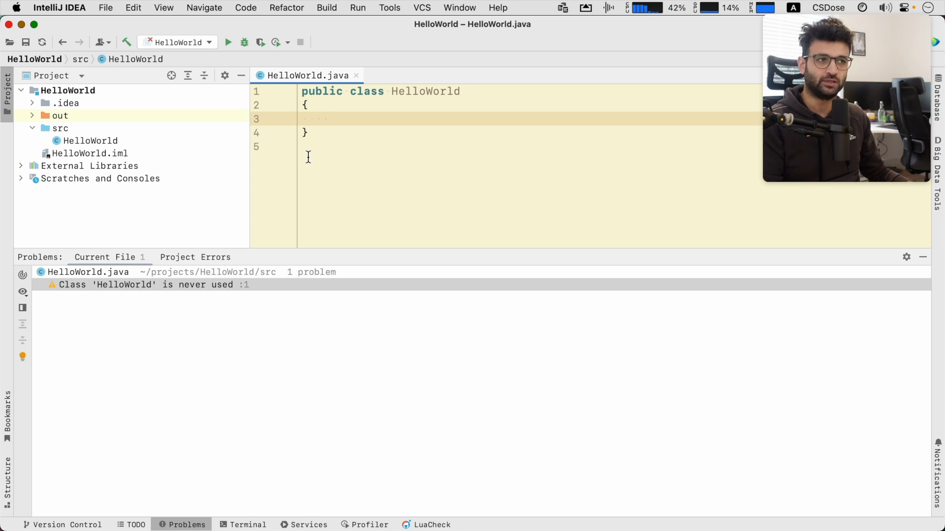
Step: Re-add the 'public void main1(String[] args){' method header with lowercase modifiers
type("Public Void main1(String[] args){")
type("System.outprintln(hello world)")
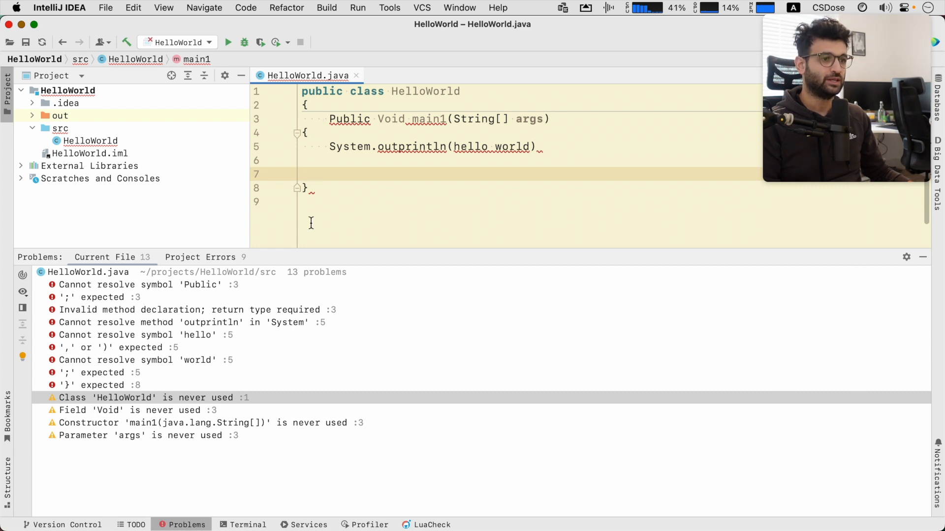
left_click(145, 284)
type("p")
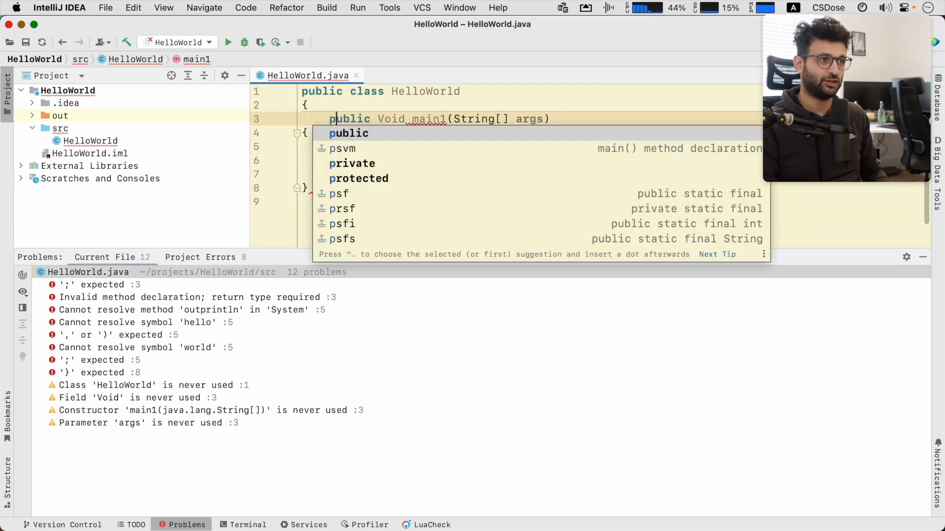
key("Escape")
type("v")
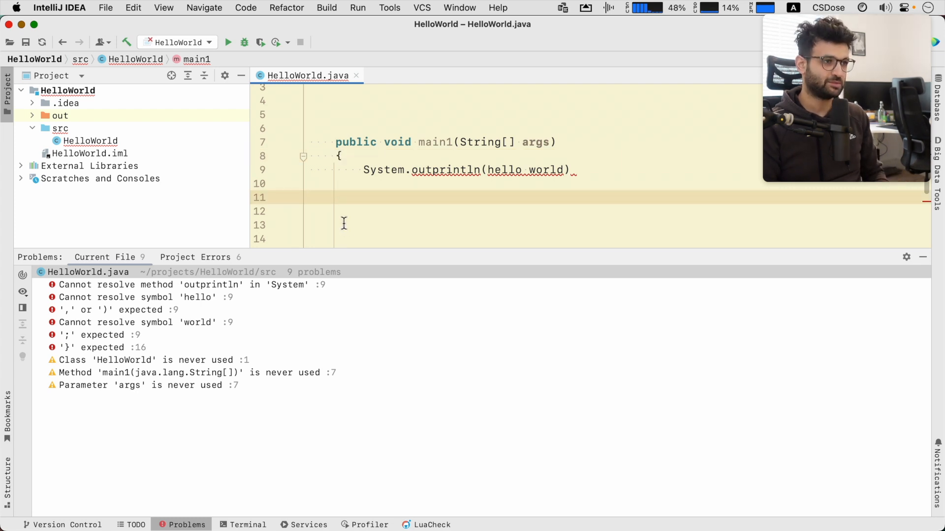
Step: Close the method brace, correct System.out.println, and end the line with a semicolon
type("}")
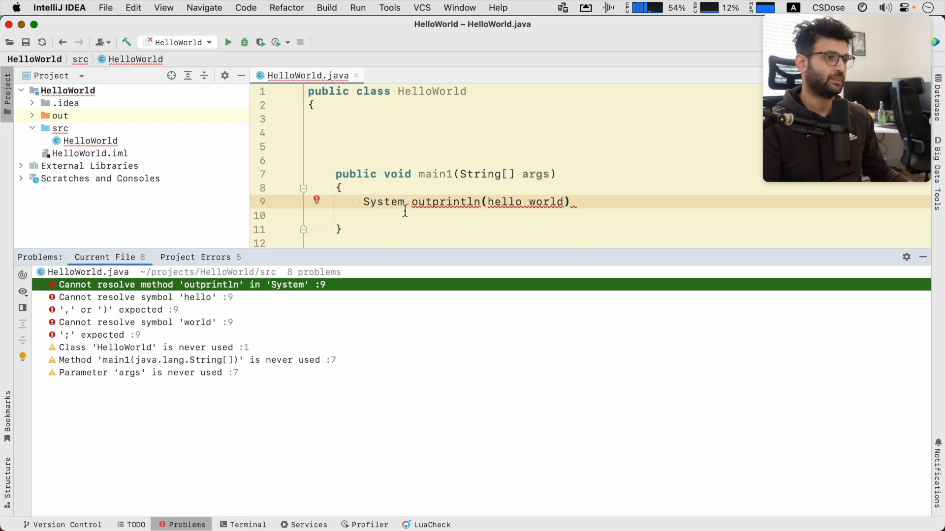
double_click(446, 202)
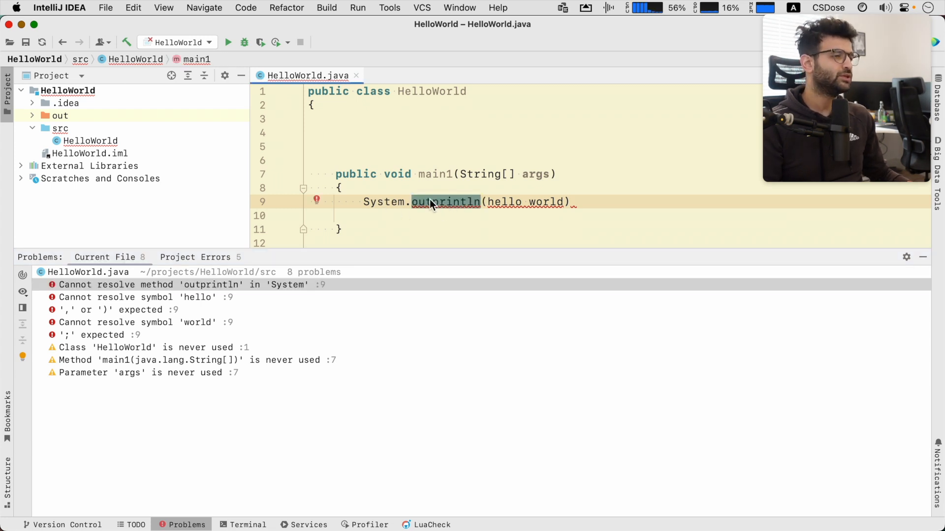
mouse_move(444, 202)
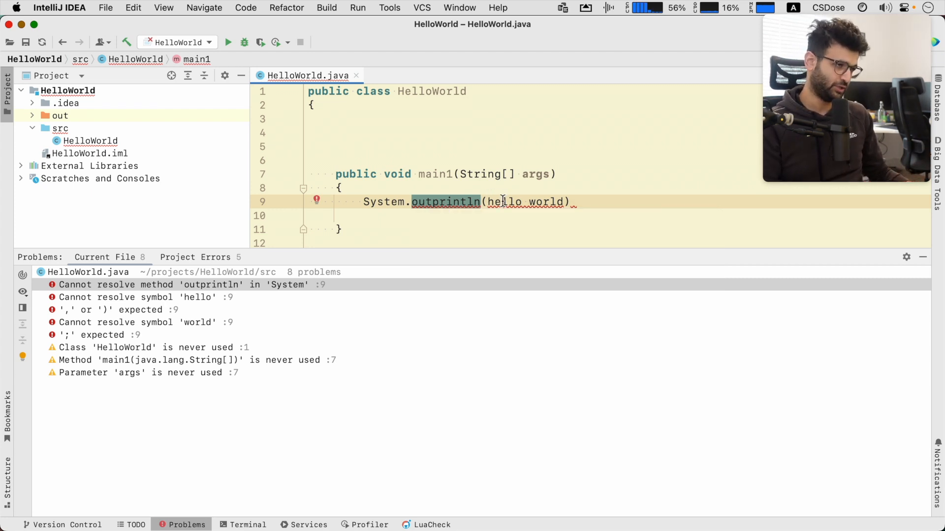
mouse_move(386, 202)
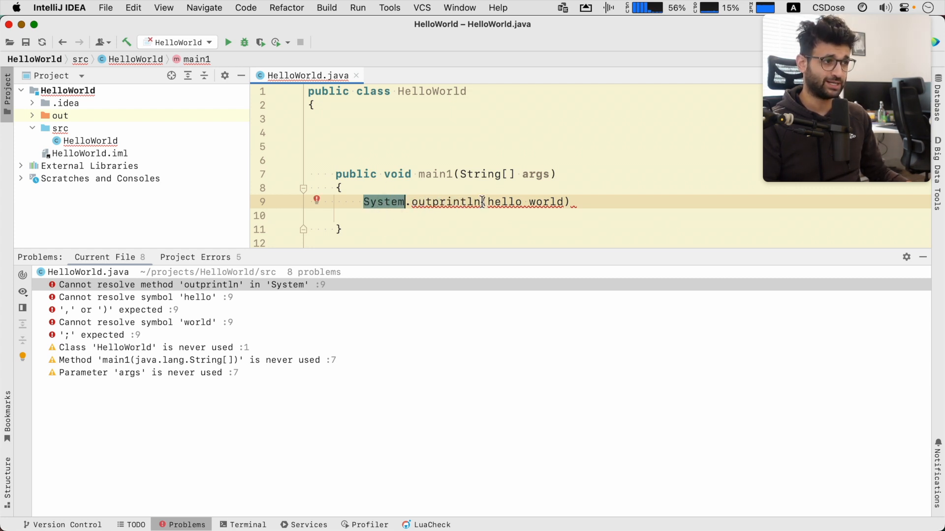
left_click(440, 229)
type(".")
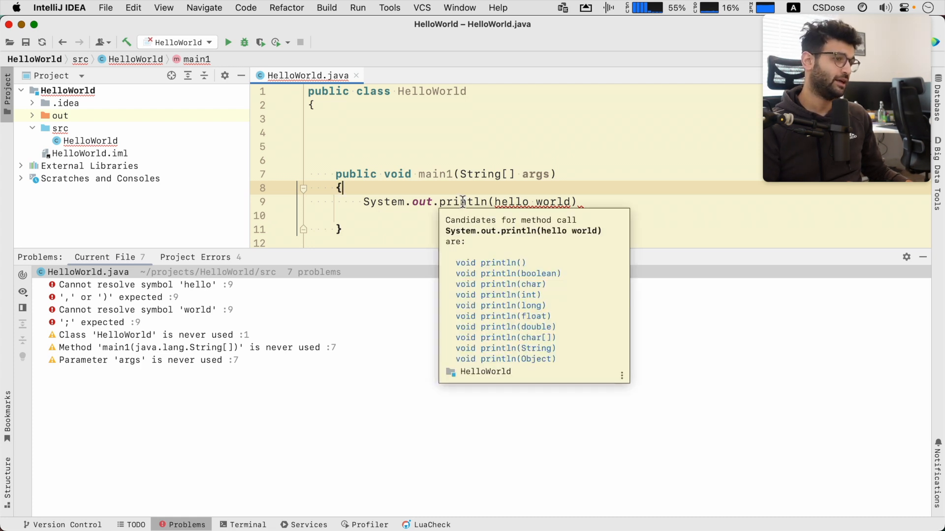
mouse_move(451, 215)
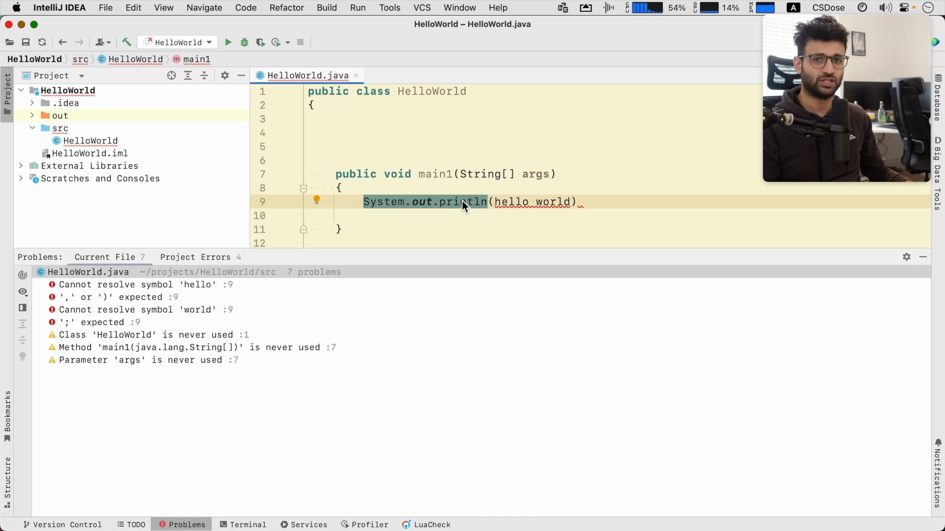
left_click(145, 310)
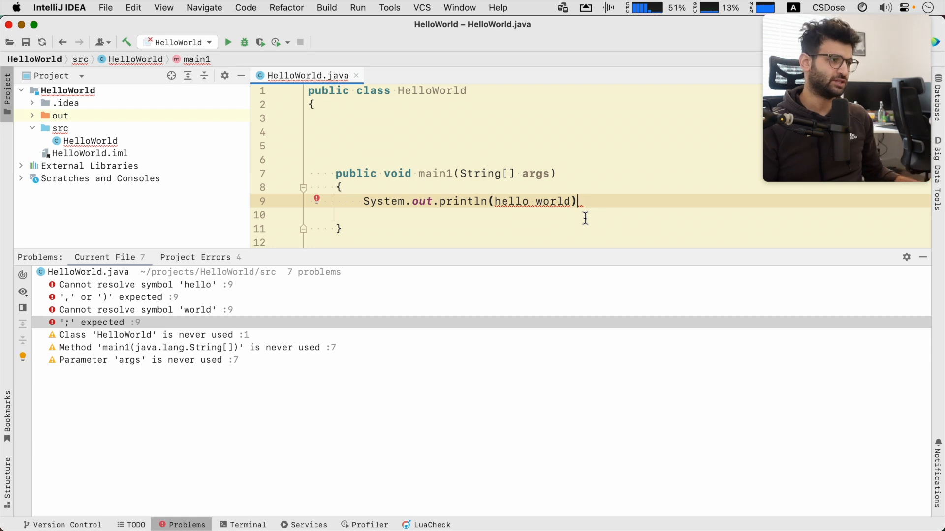
type(";")
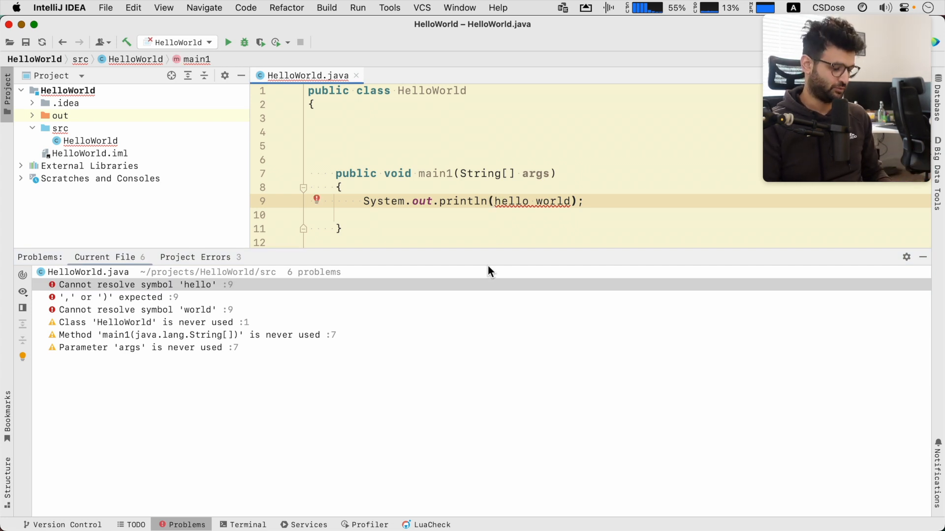
Step: Wrap the println argument in quotes so it reads "hello world"
type("\"")
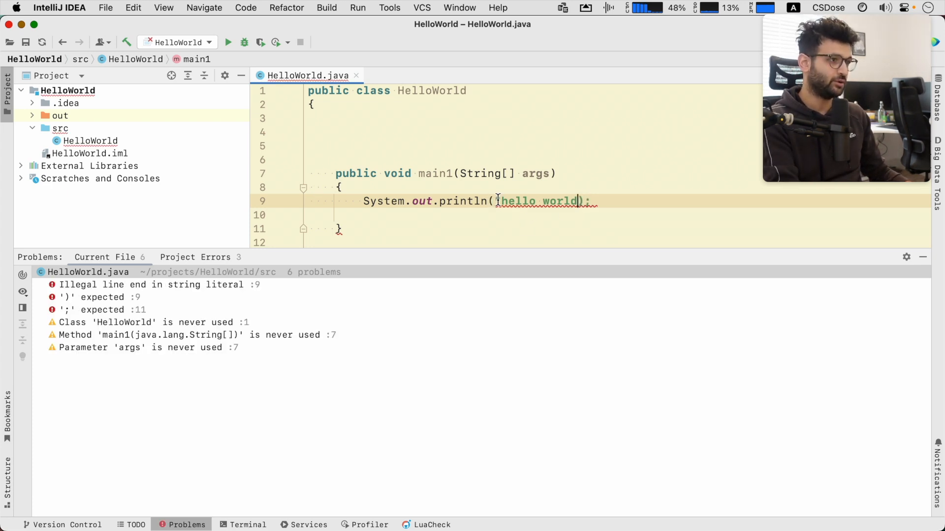
type("\"")
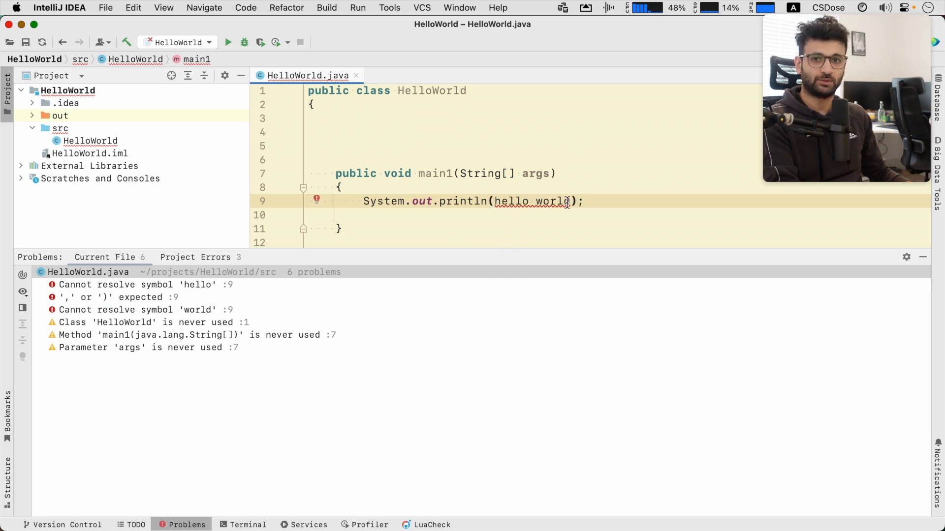
double_click(512, 201)
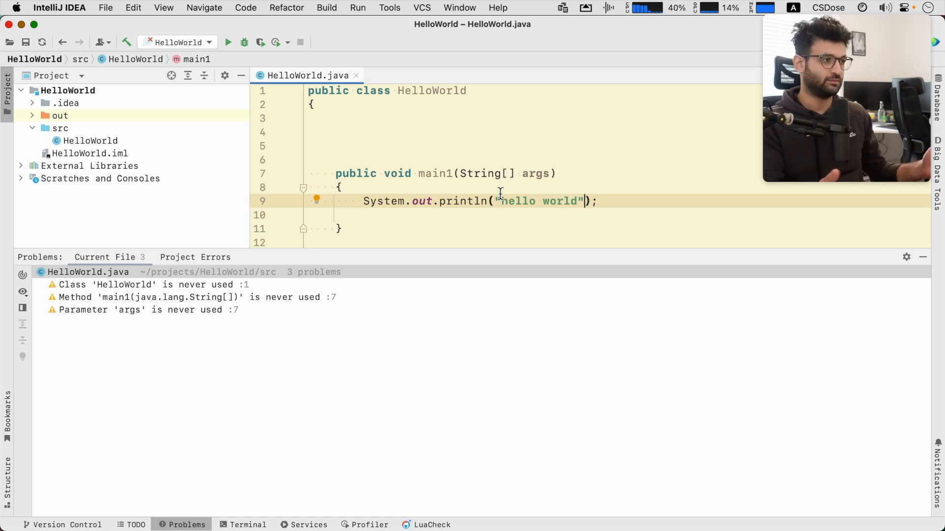
mouse_move(293, 147)
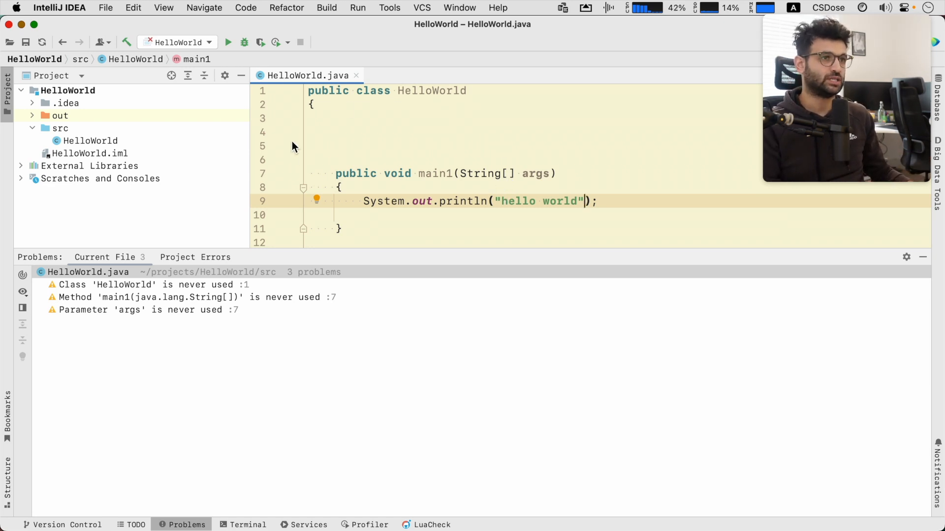
Step: Tidy HelloWorld.java into a compact class, removing blank lines and closing the problems list
scroll("down", 3)
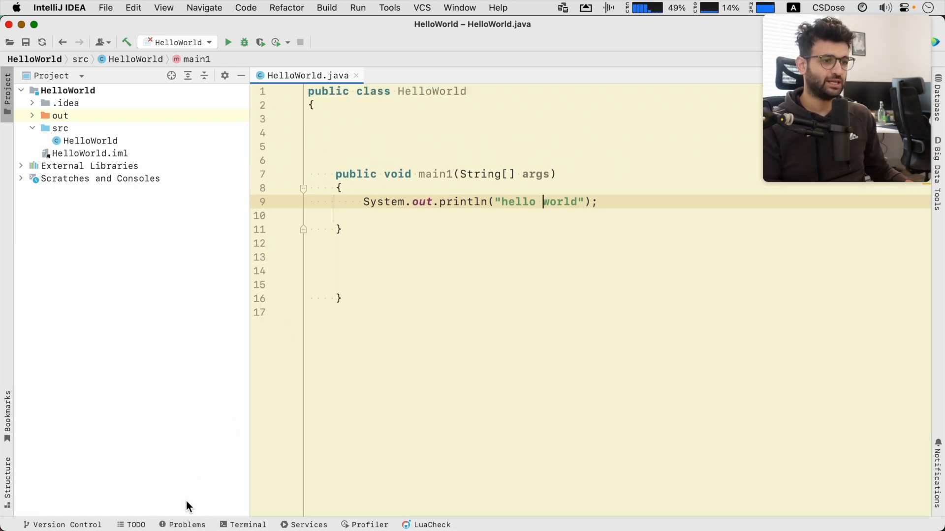
left_click(186, 525)
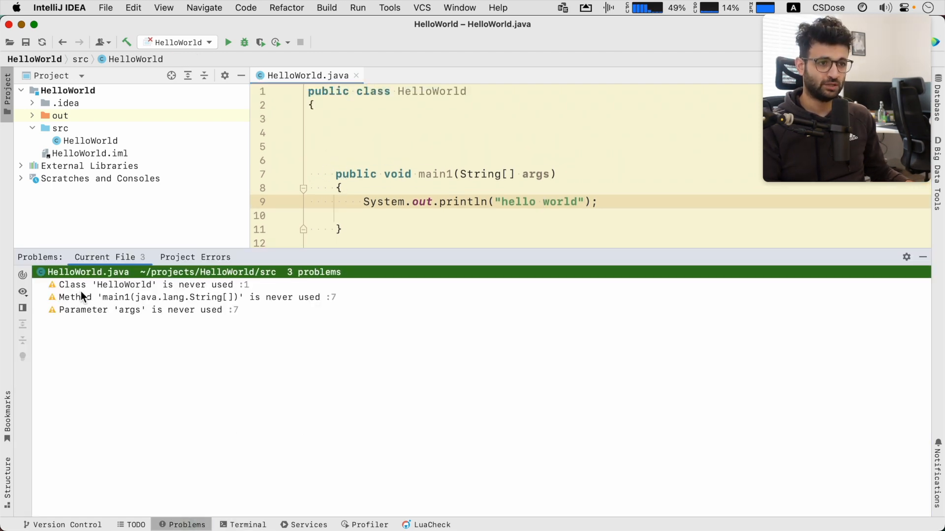
mouse_move(908, 269)
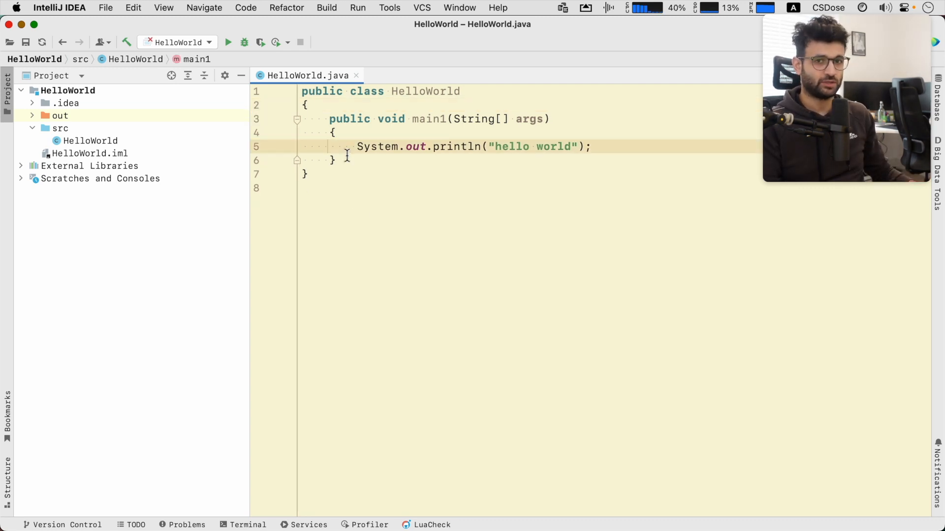
double_click(509, 146)
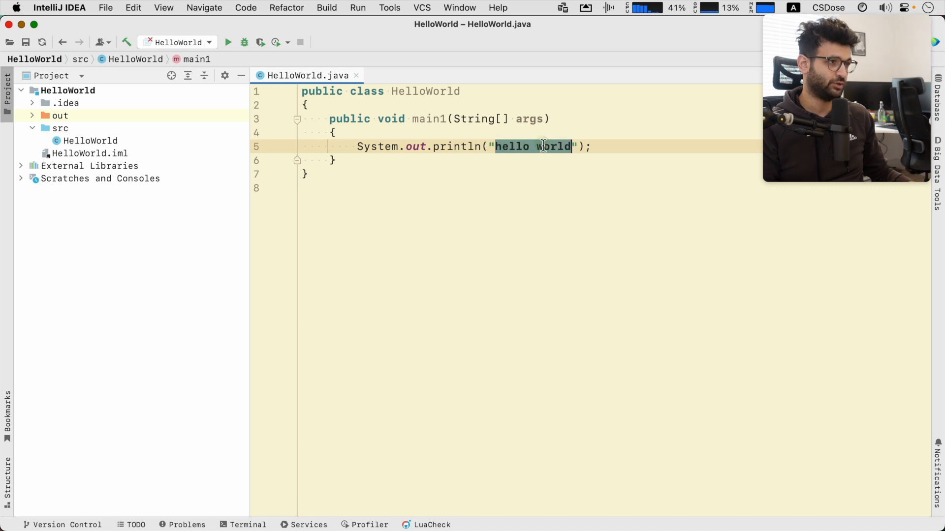
mouse_move(462, 147)
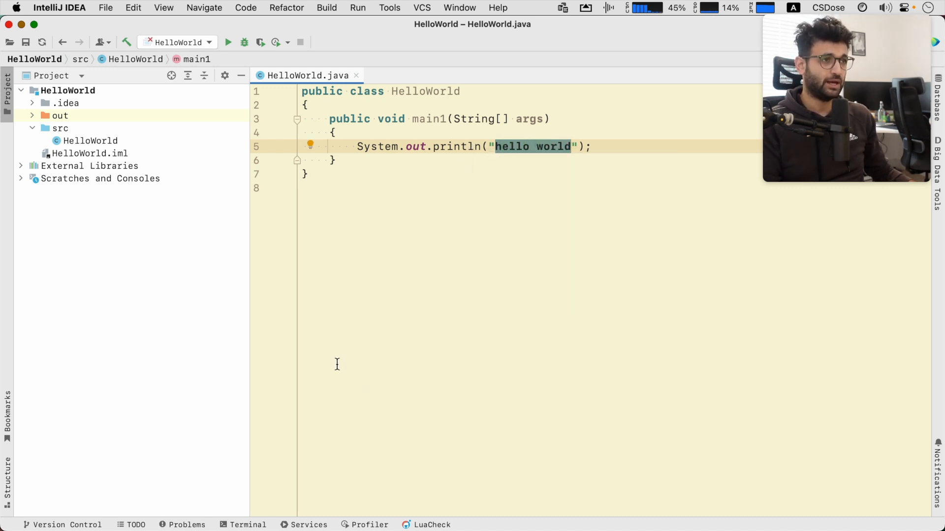
mouse_move(284, 154)
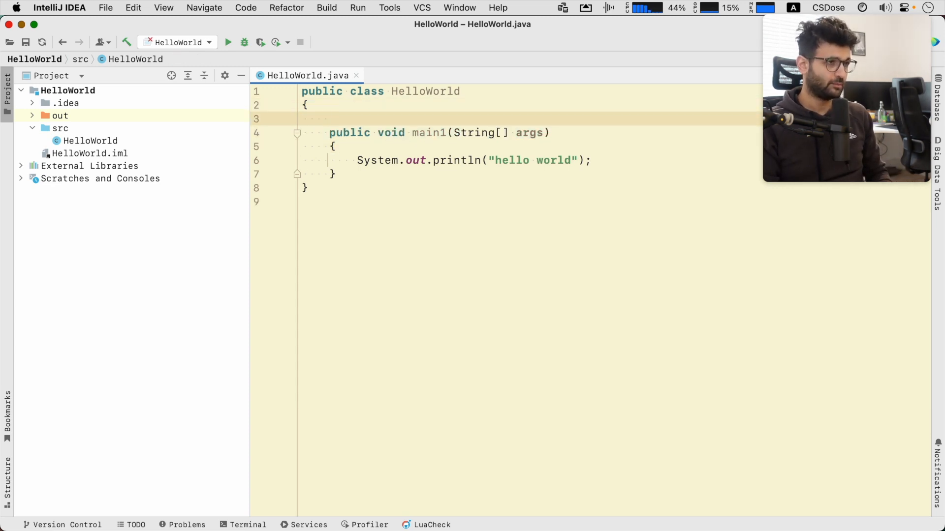
Step: Declare the method public static void main(String[] args), renaming main1, and highlight public and void
type("public static")
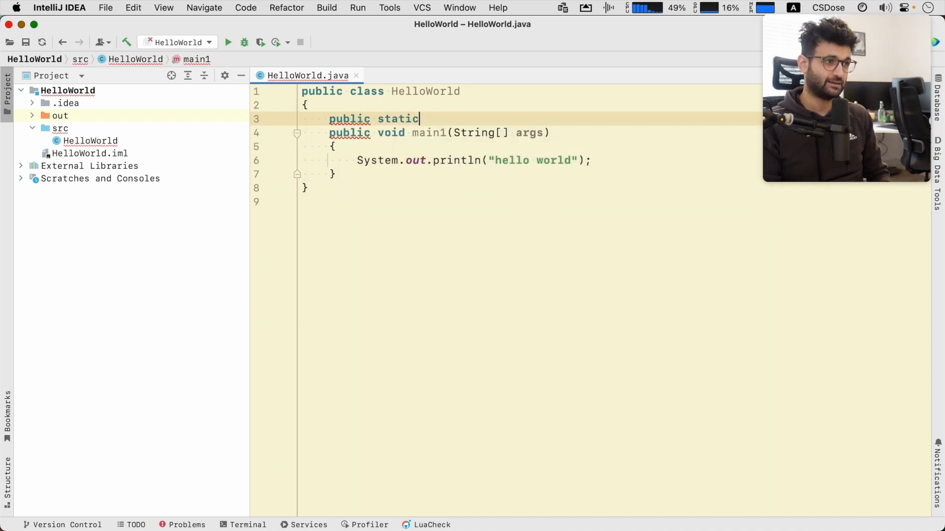
type("void")
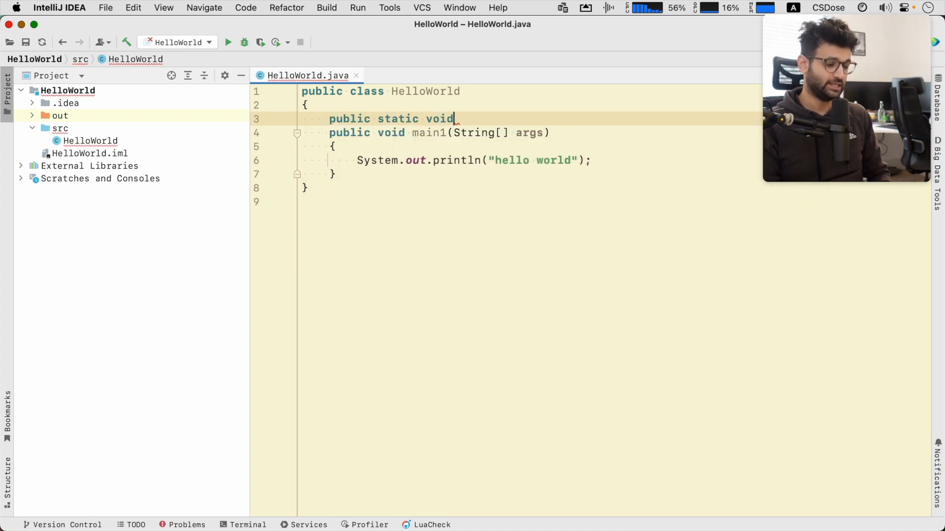
type("main")
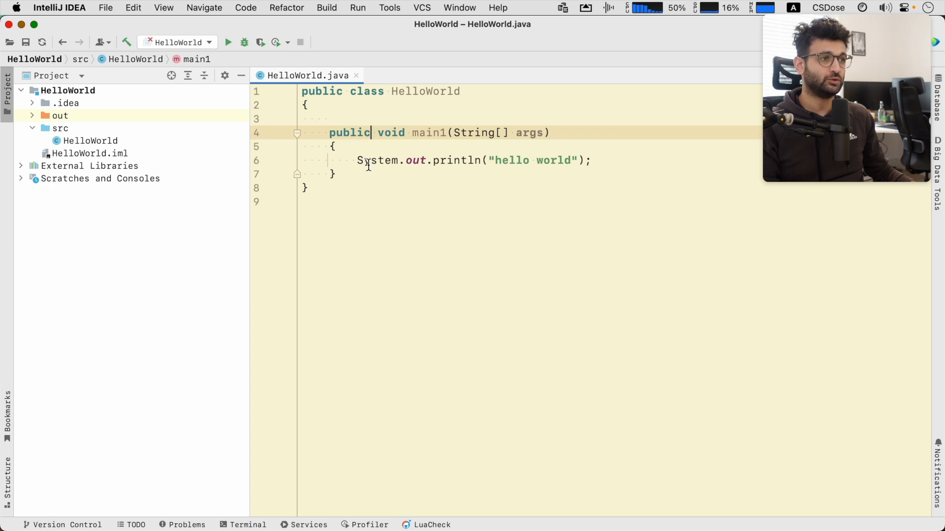
type("static")
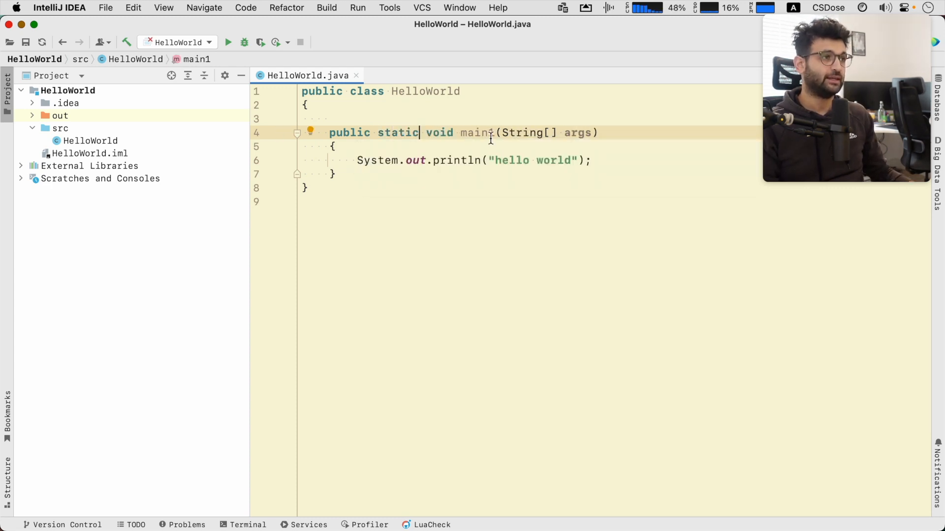
double_click(476, 132)
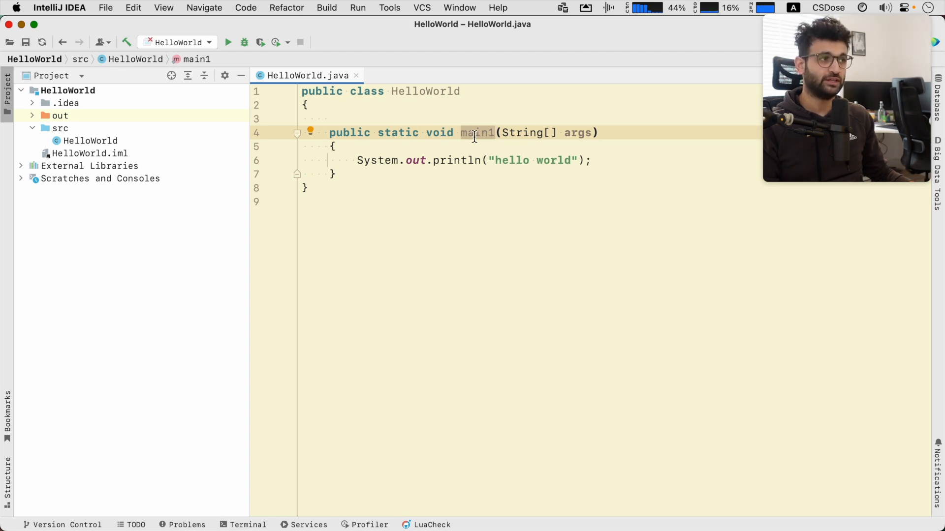
mouse_move(433, 204)
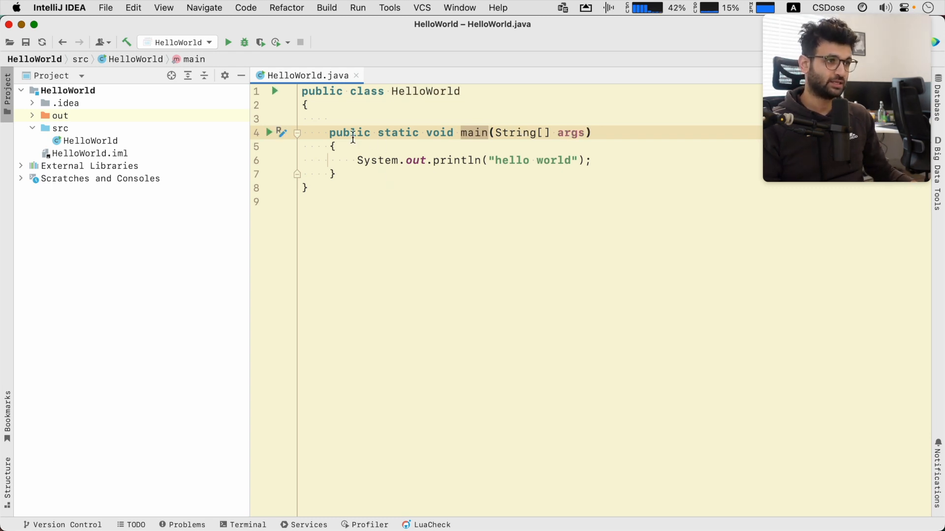
double_click(397, 132)
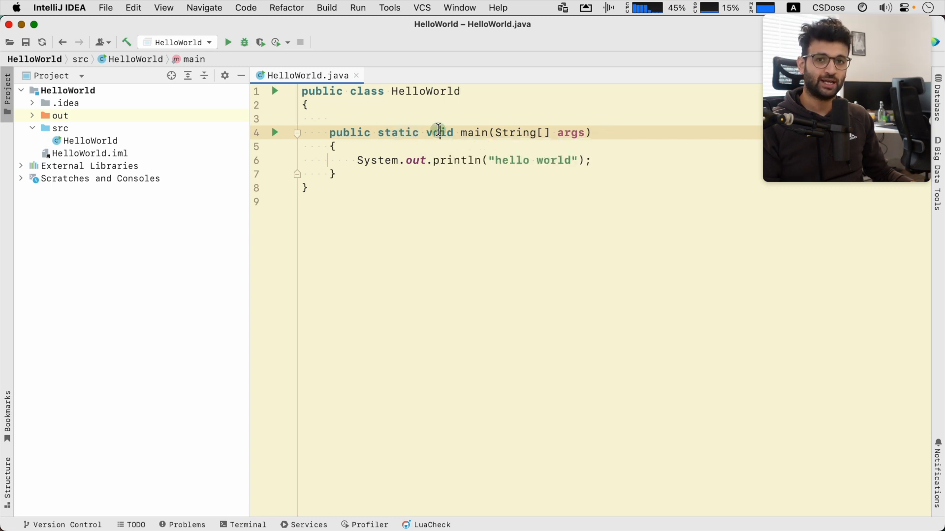
double_click(571, 132)
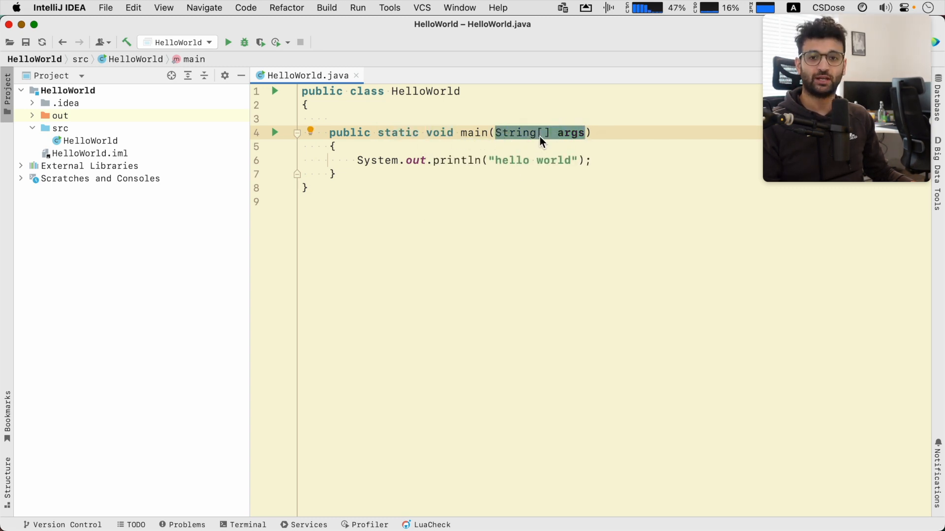
mouse_move(513, 132)
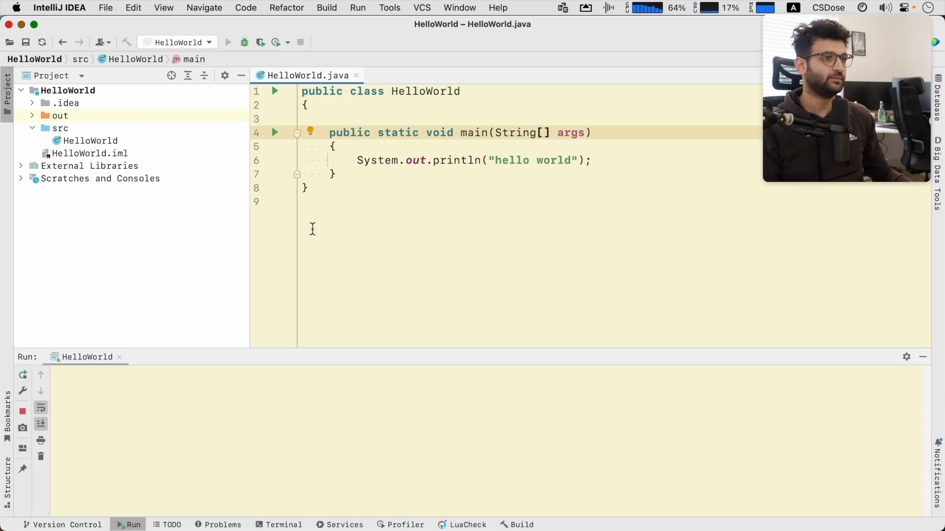
Step: Run HelloWorld, then change the greeting from 'hello world' to 'Hello, Hazem' and rerun
left_click(228, 42)
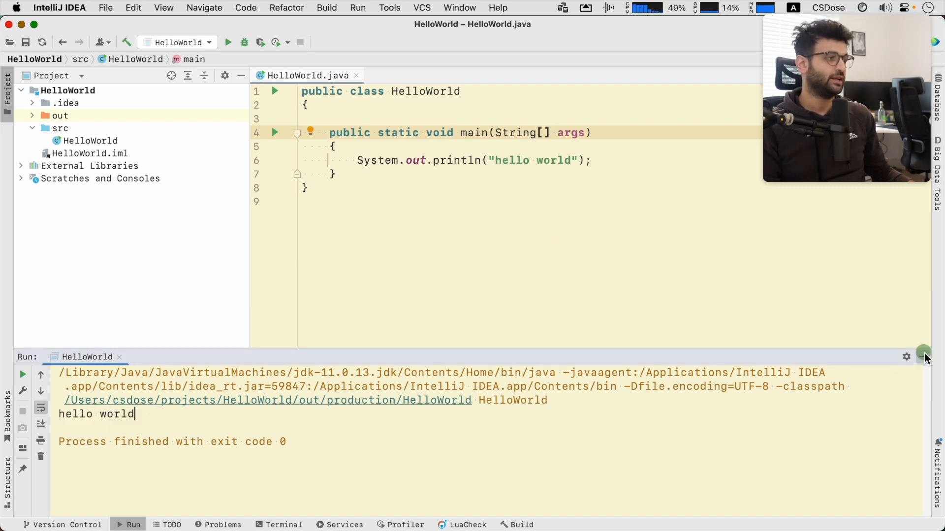
left_click(923, 356)
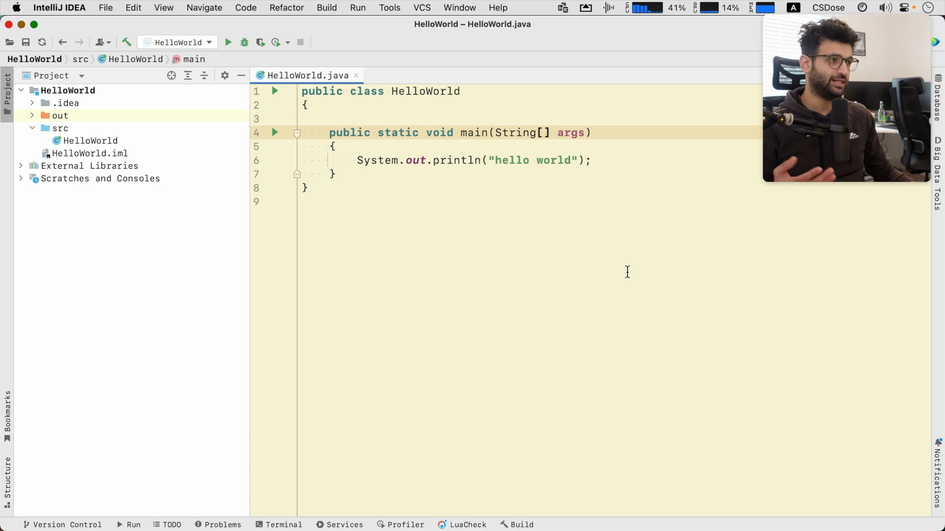
double_click(532, 160)
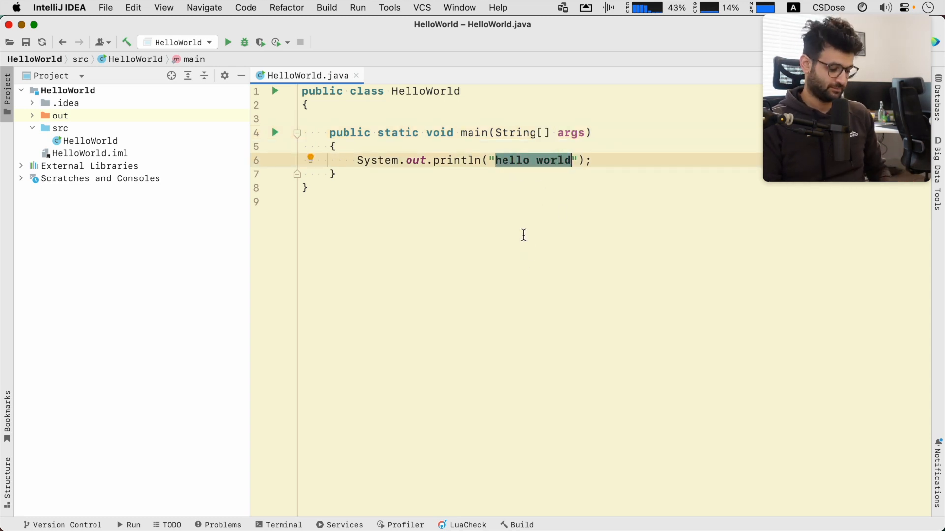
type("Hello")
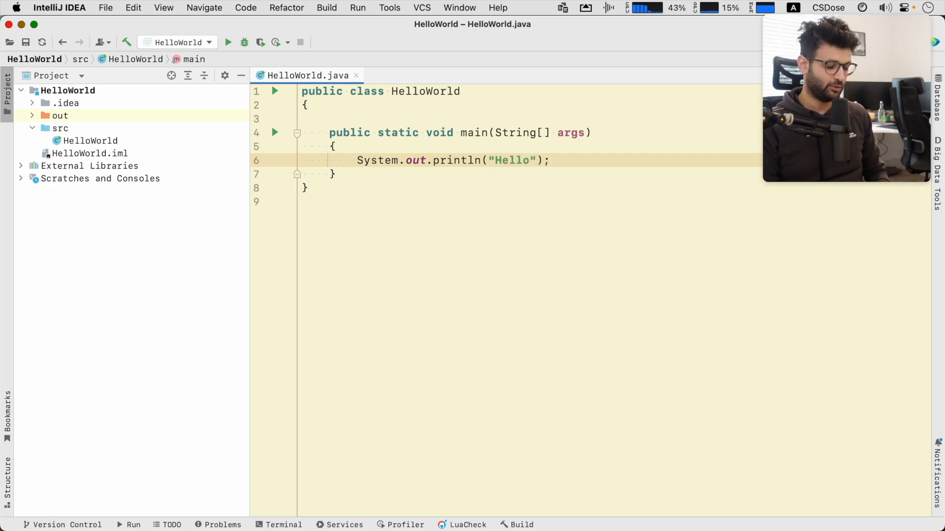
type(", Hazem")
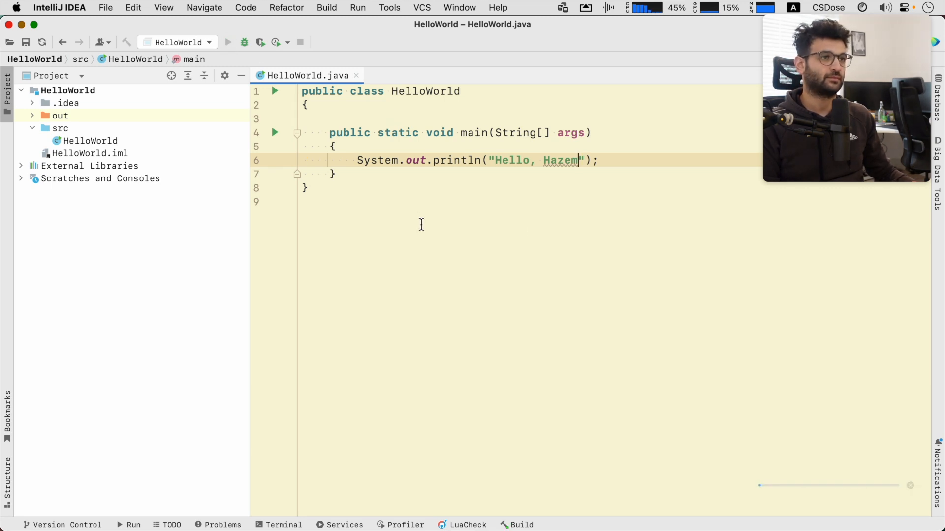
left_click(228, 42)
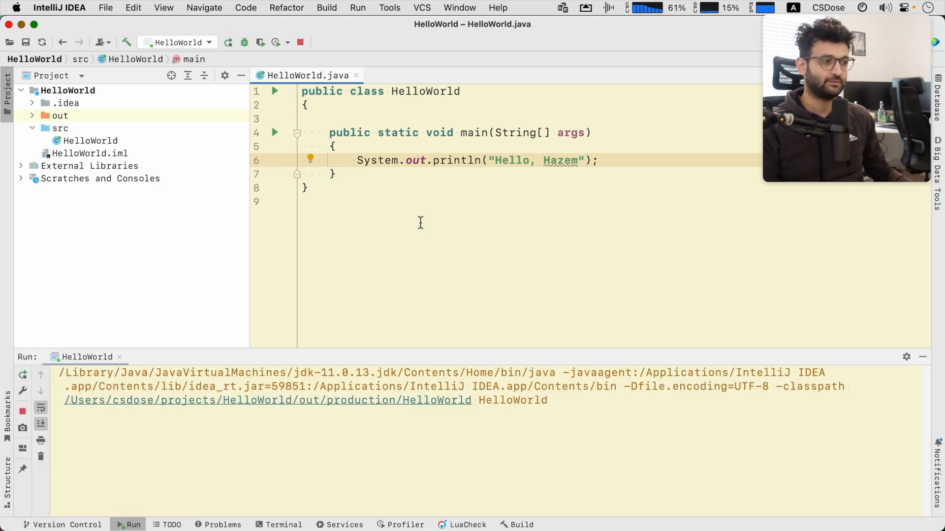